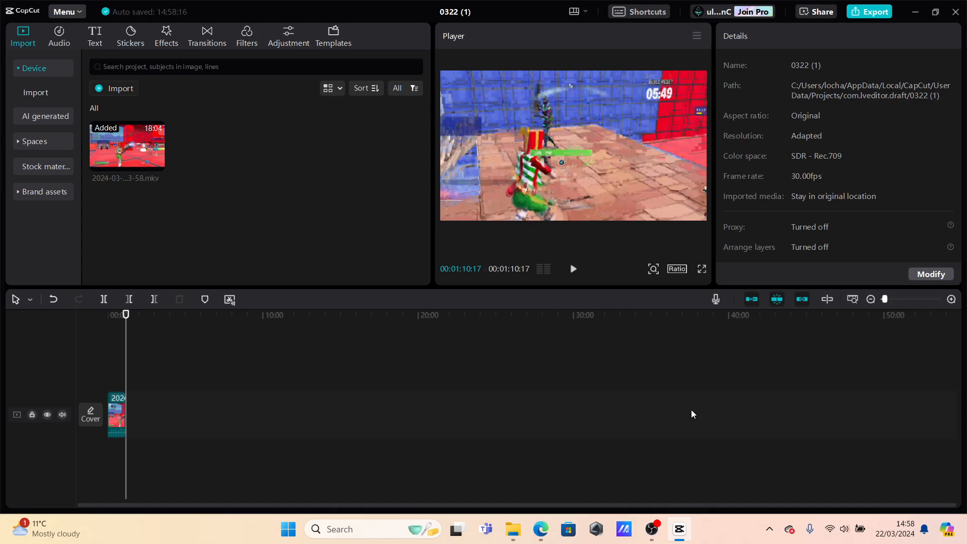
pyautogui.moveTo(475, 348)
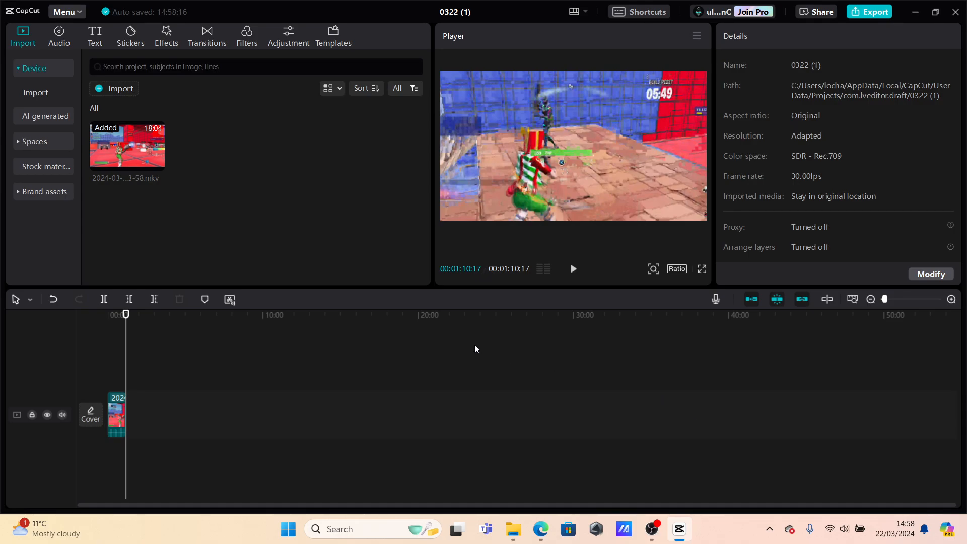
pyautogui.moveTo(497, 436)
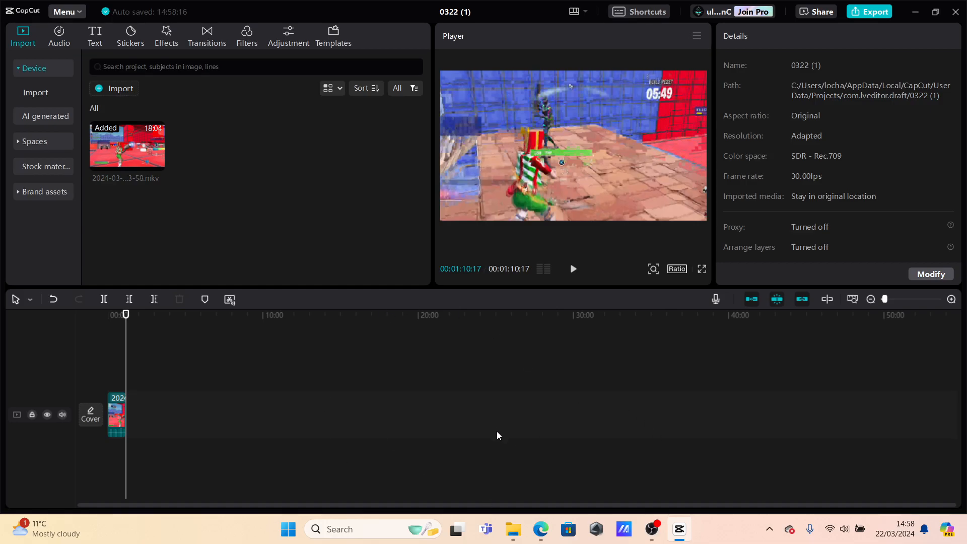
pyautogui.moveTo(804, 320)
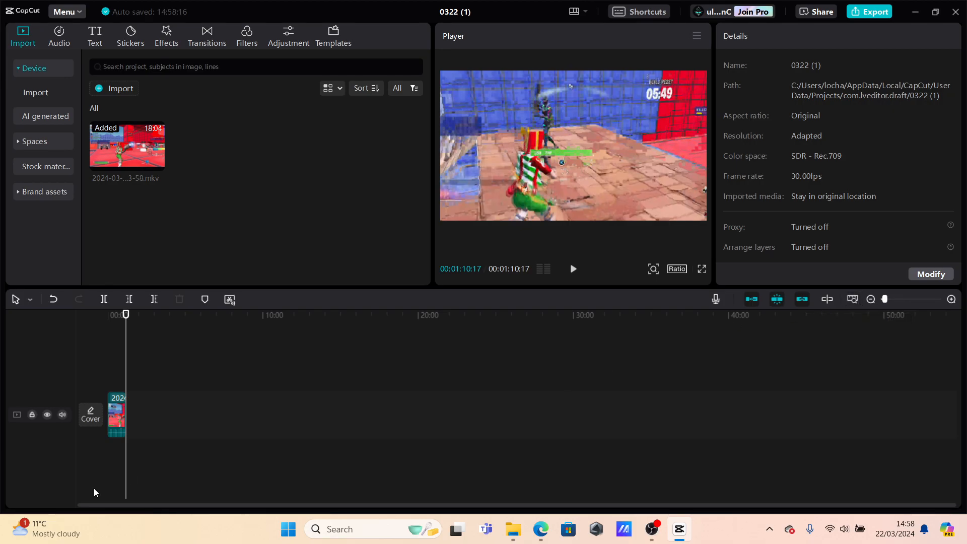
# Select the gameplay clip on the timeline, showing its video settings at 148% scale
pyautogui.click(116, 414)
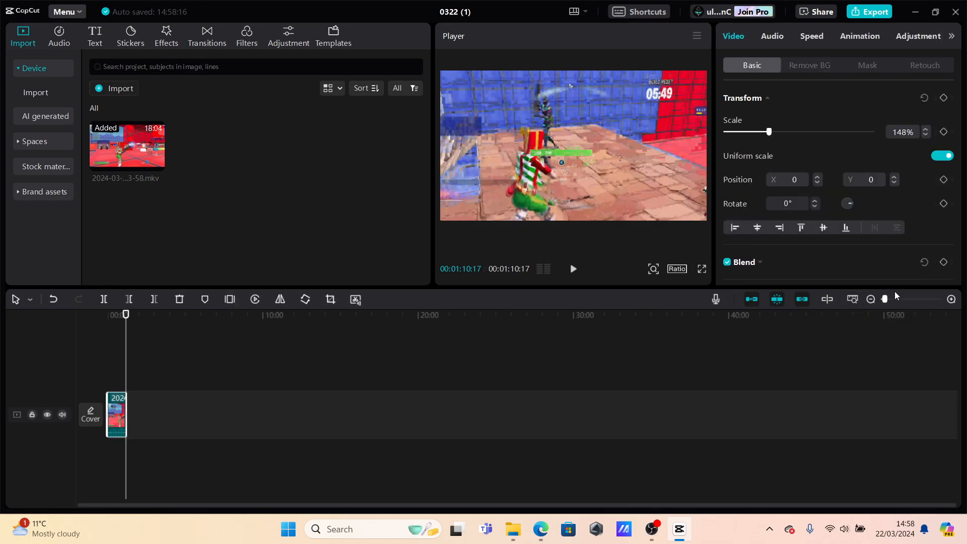
pyautogui.moveTo(871, 299)
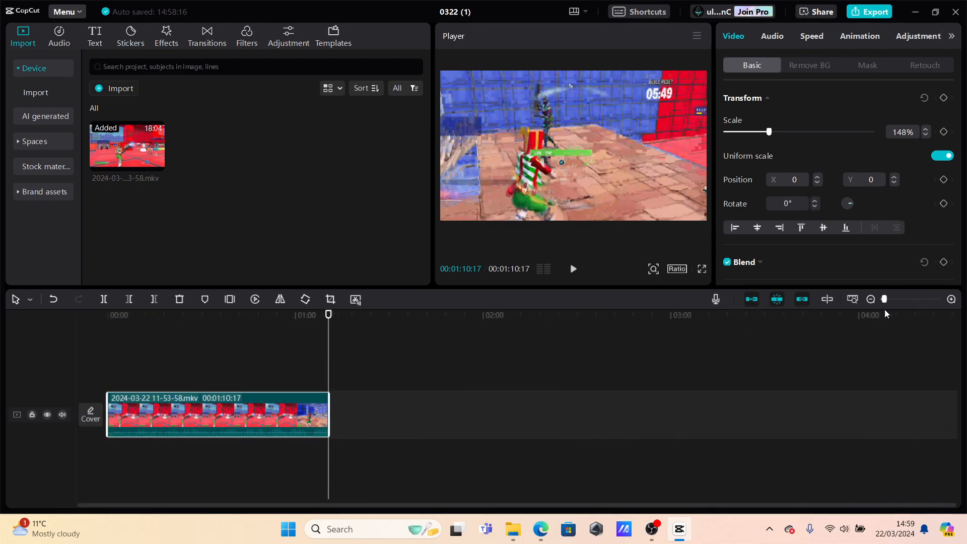
pyautogui.moveTo(870, 300)
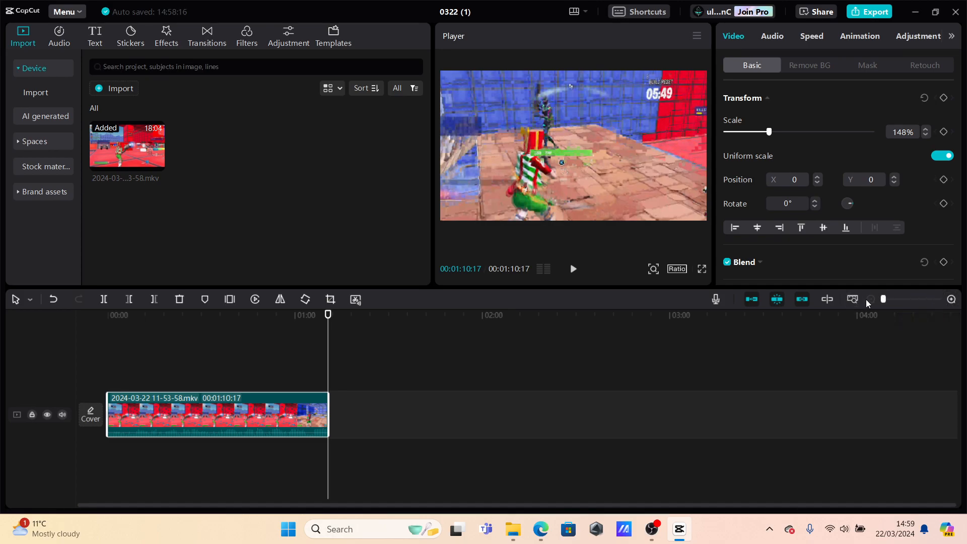
pyautogui.moveTo(869, 299)
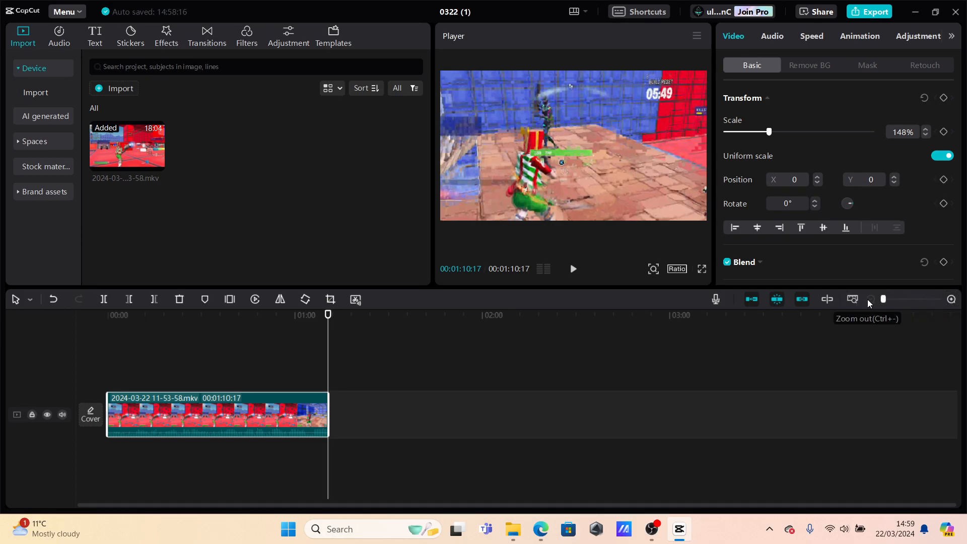